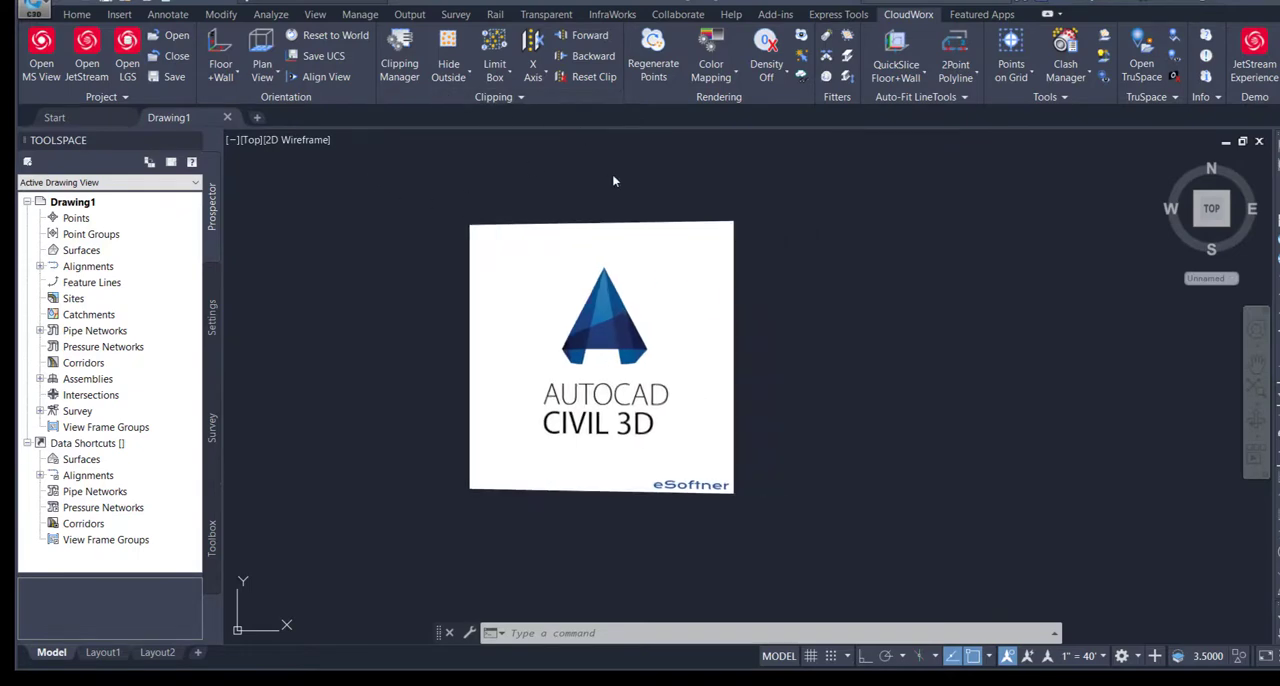
- Start Open LGS and choose 16th Street Sample_1.lgs as the point cloud source, keeping Feet units
click(908, 14)
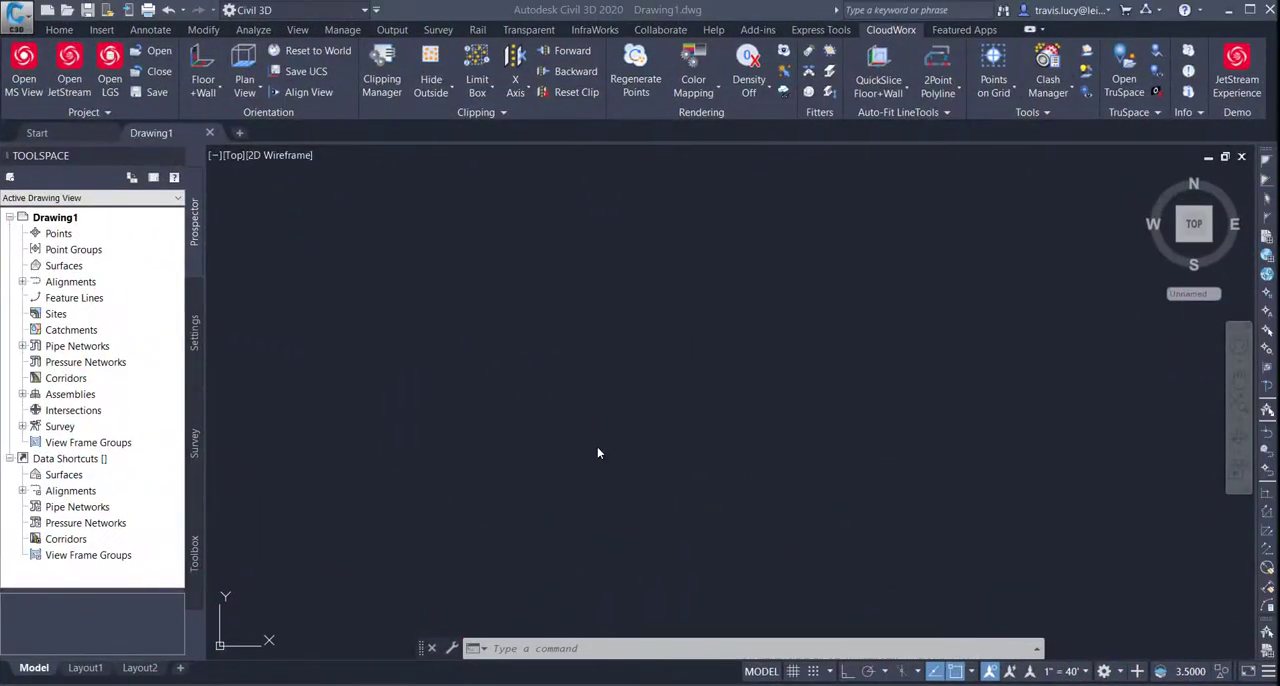
mouse_move(650, 244)
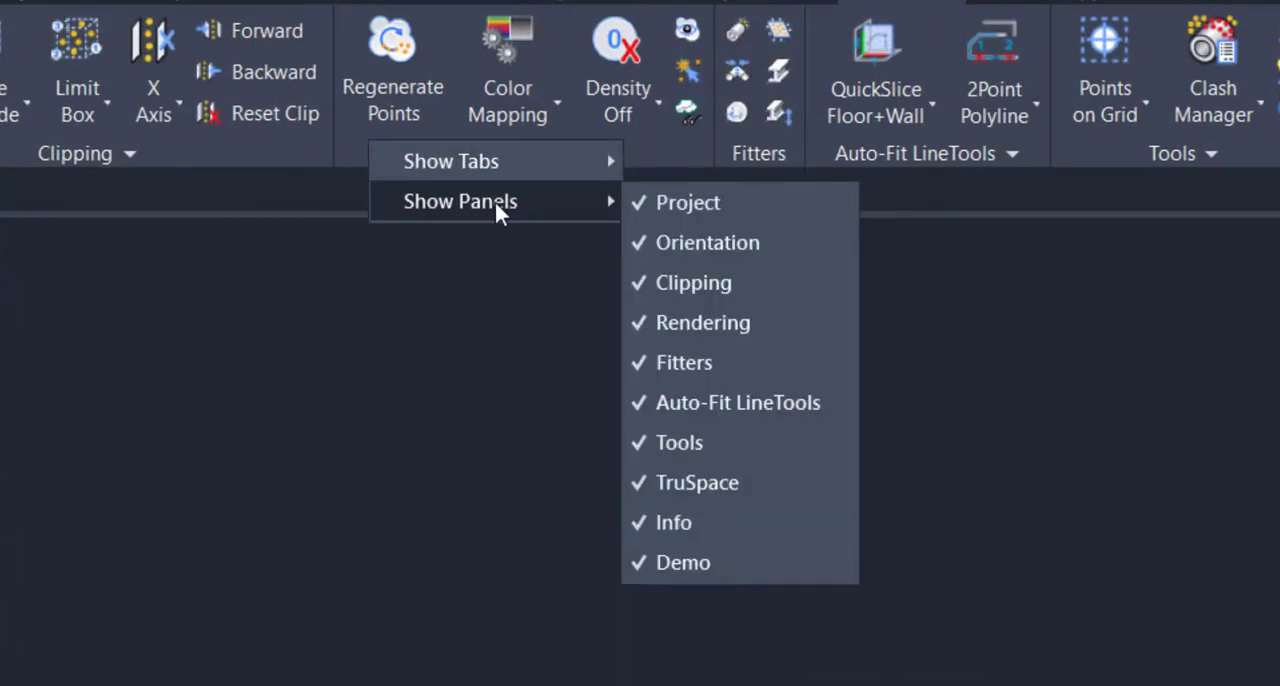
mouse_move(590, 212)
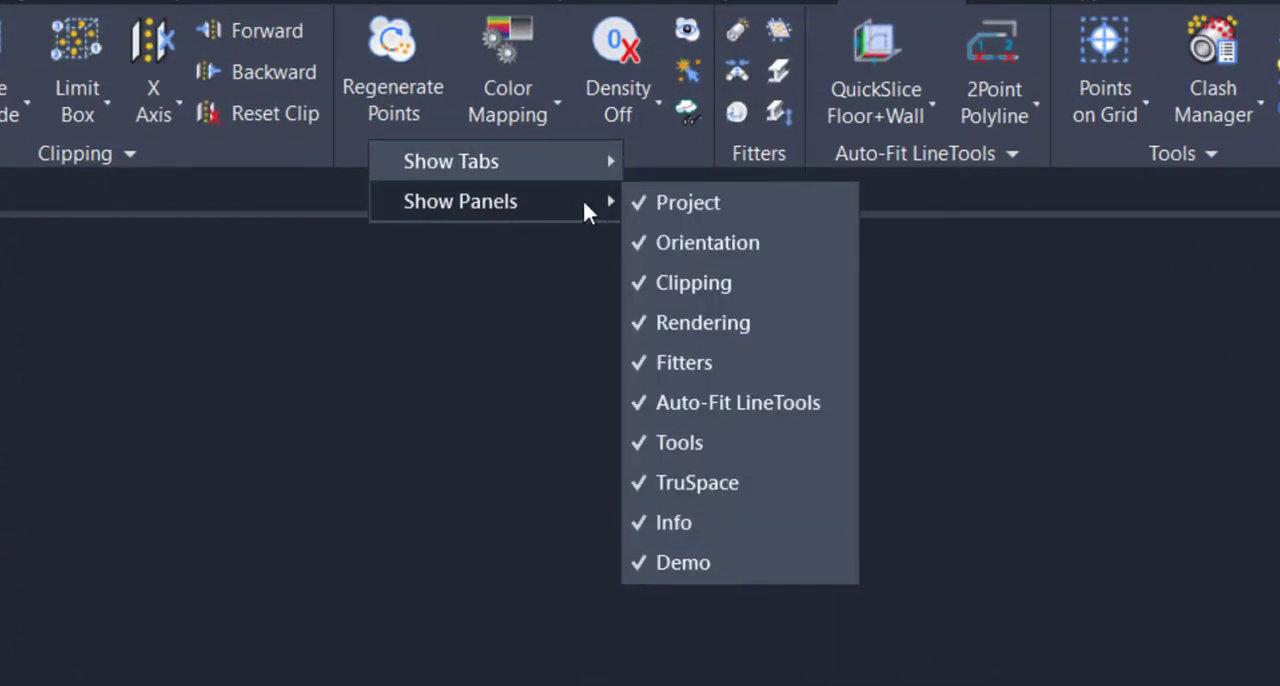
mouse_move(684, 562)
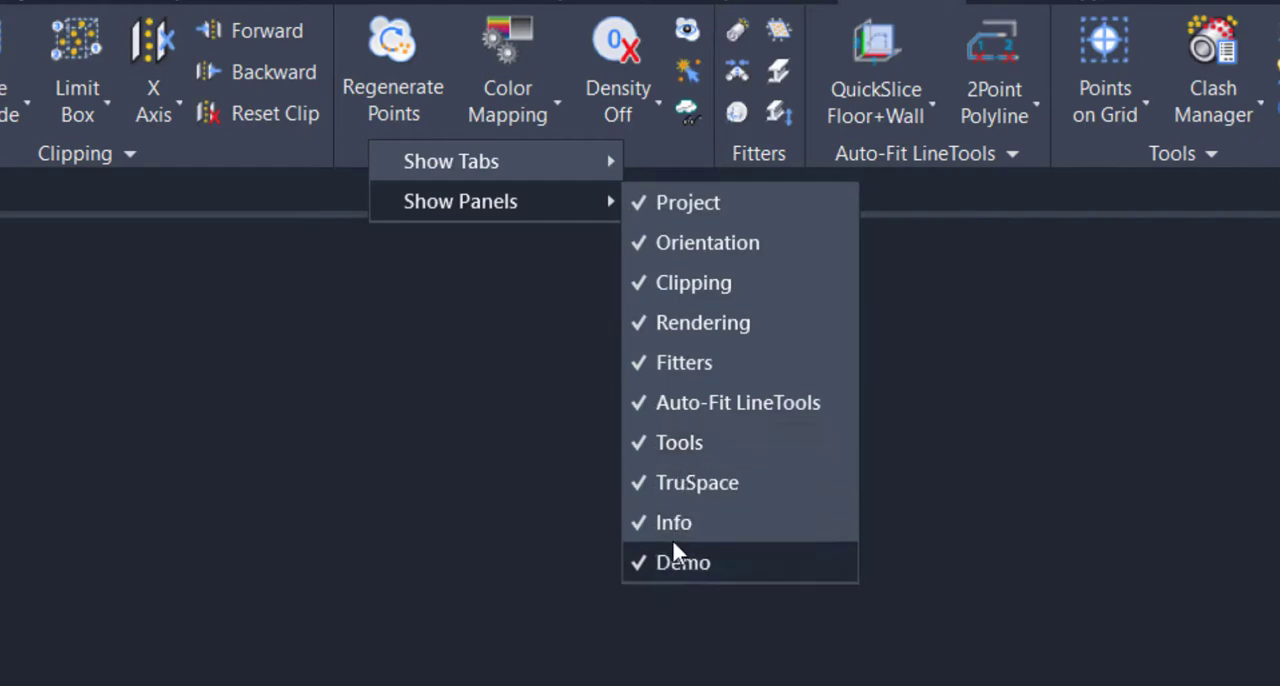
mouse_move(704, 322)
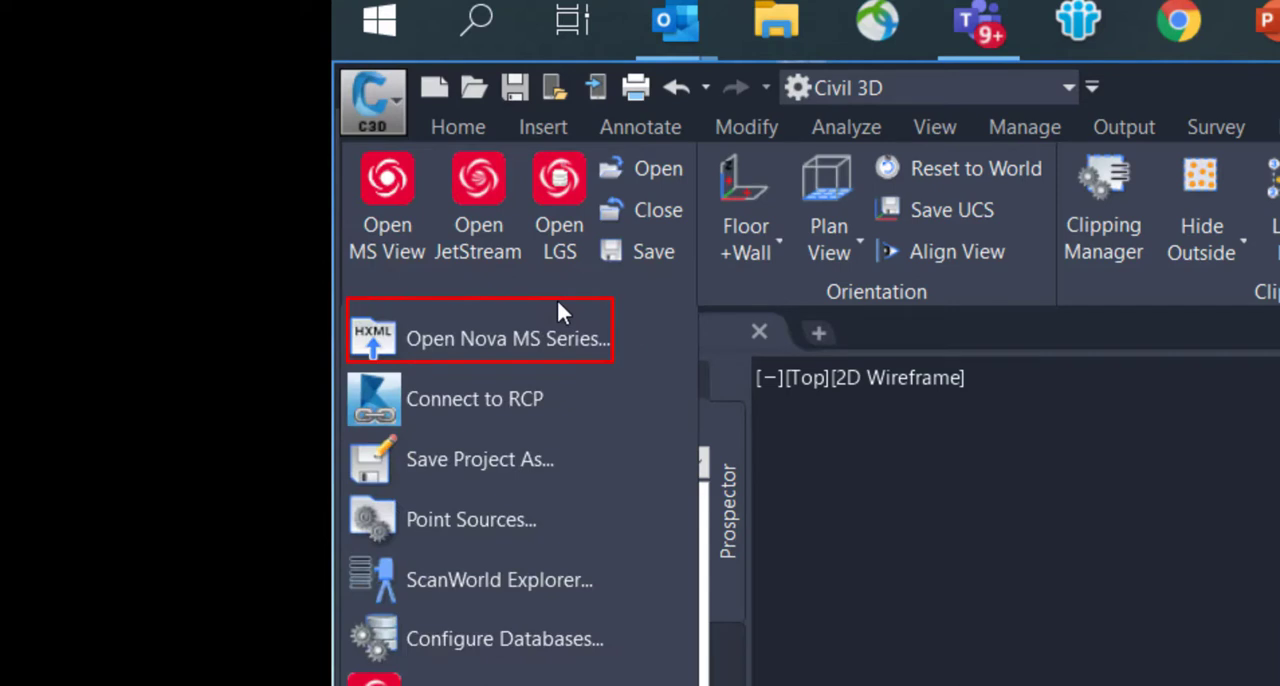
mouse_move(558, 310)
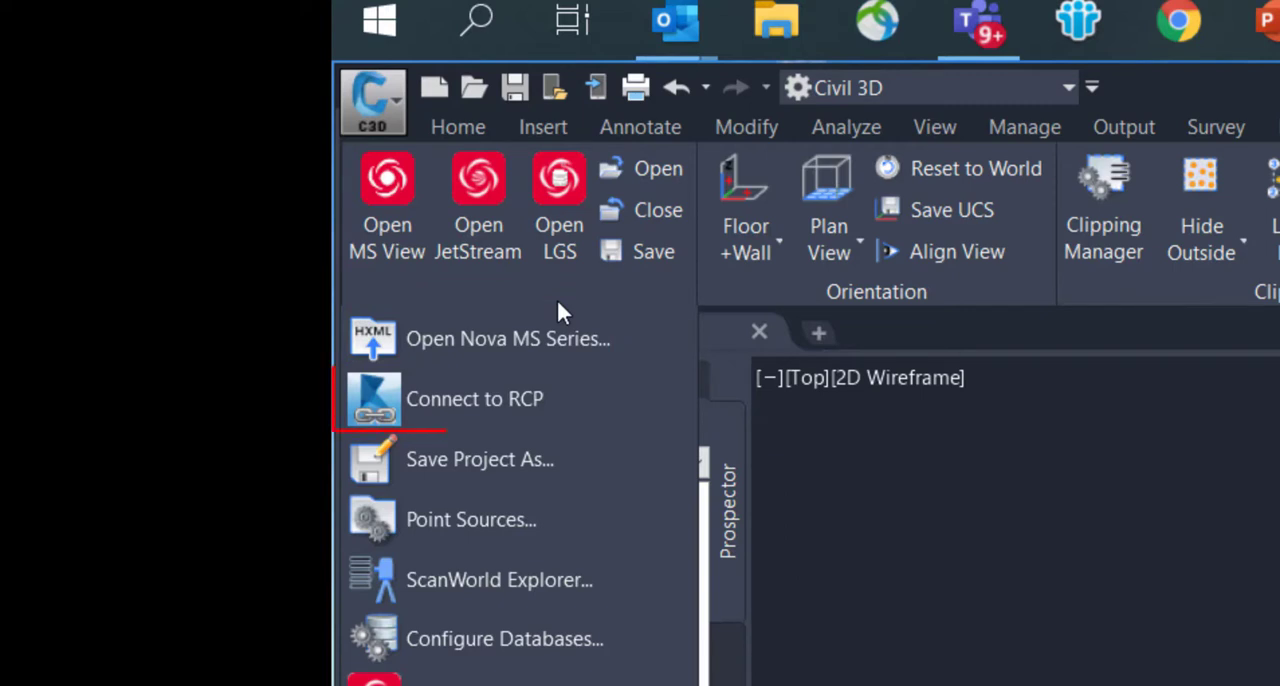
mouse_move(474, 398)
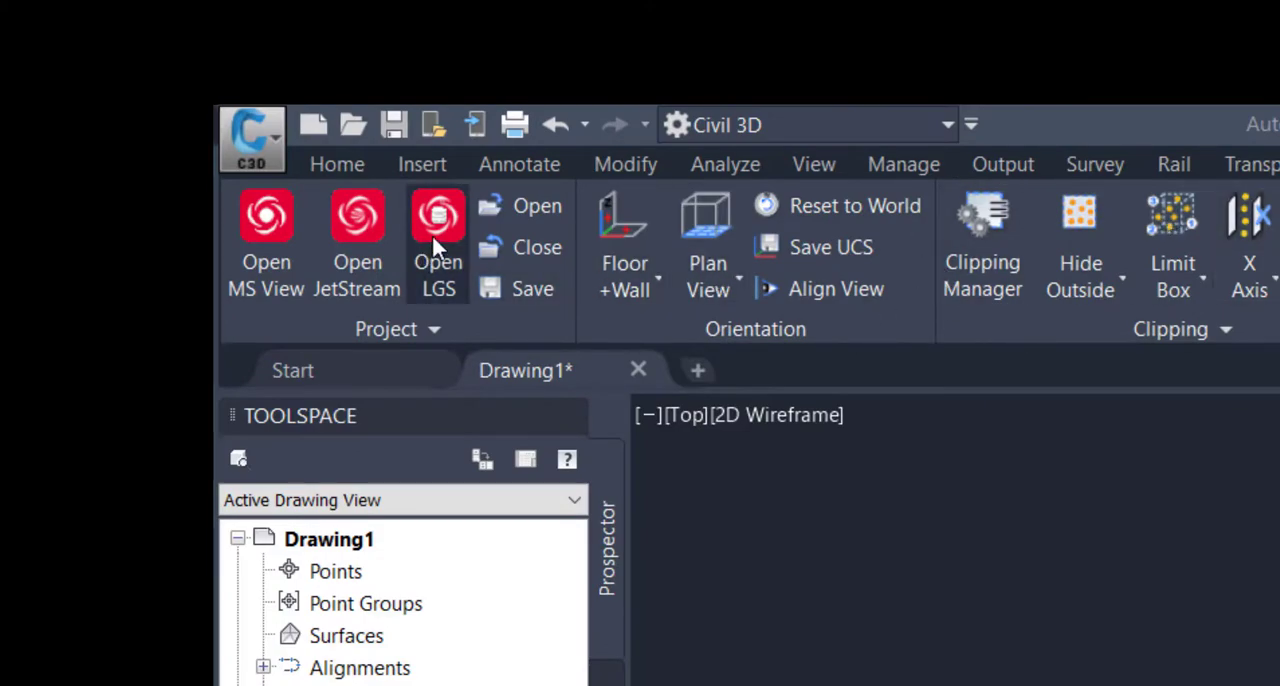
click(436, 240)
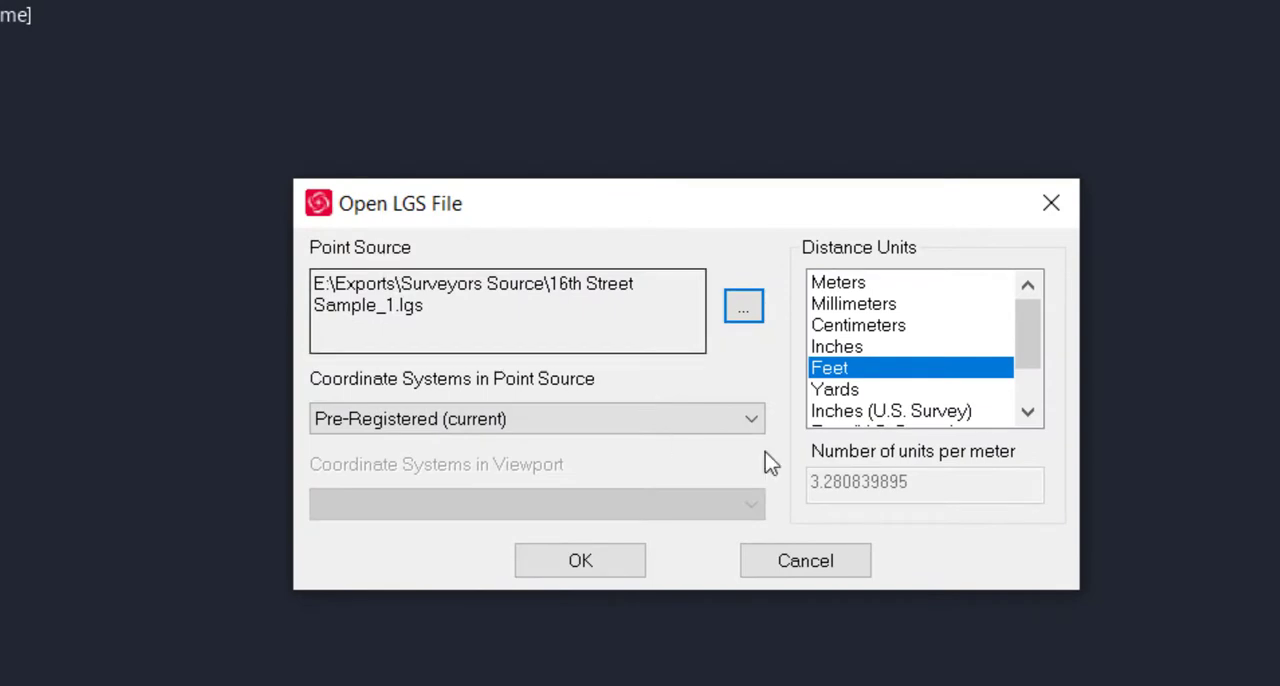
mouse_move(860, 370)
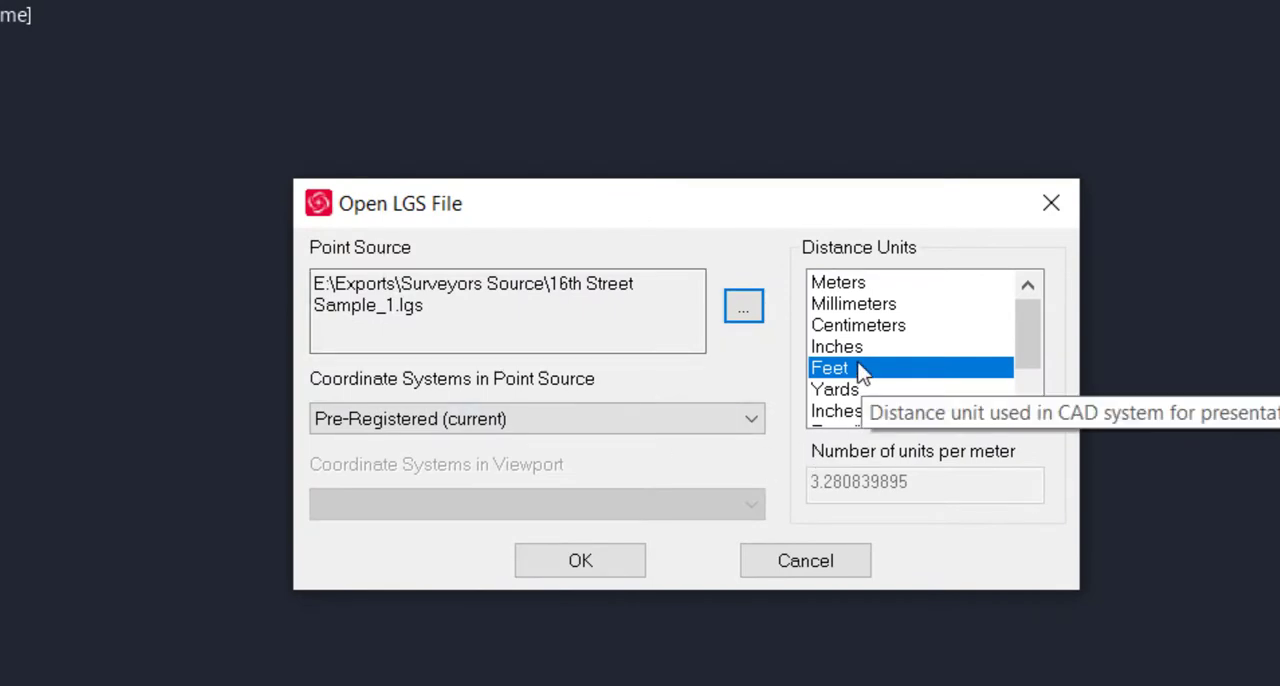
click(744, 306)
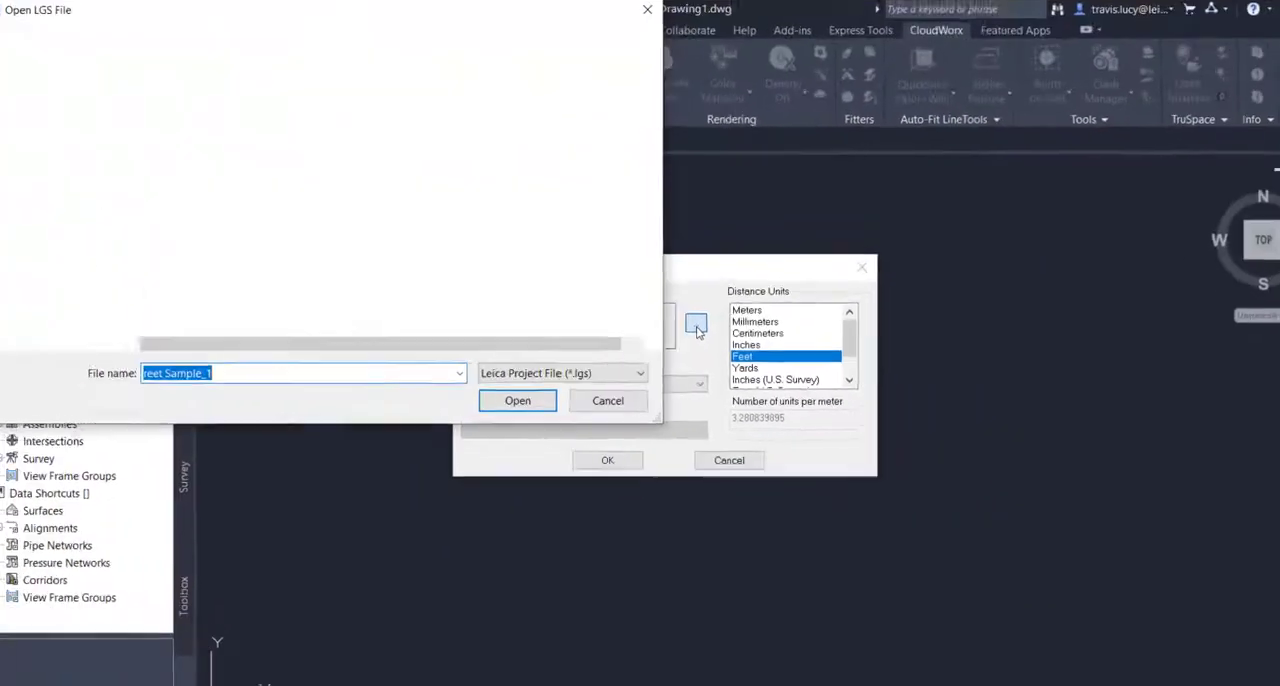
click(516, 400)
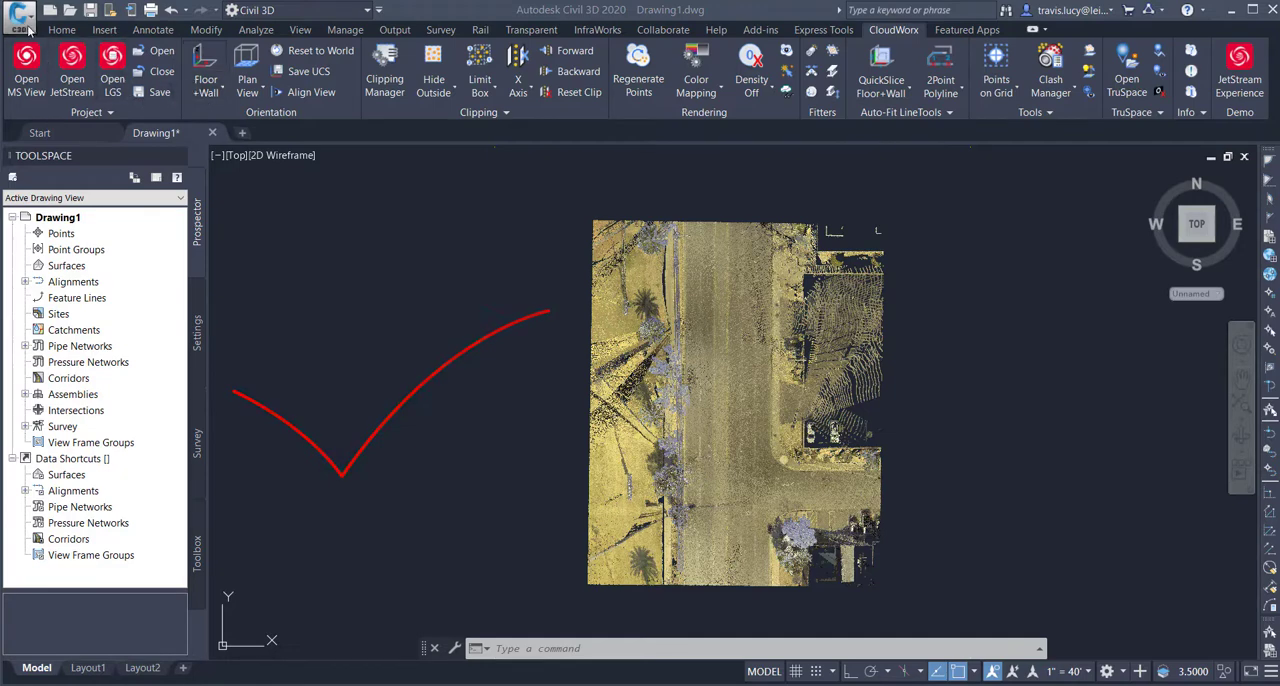
- Load the street point cloud into Drawing1 and bring up the application menu
click(20, 12)
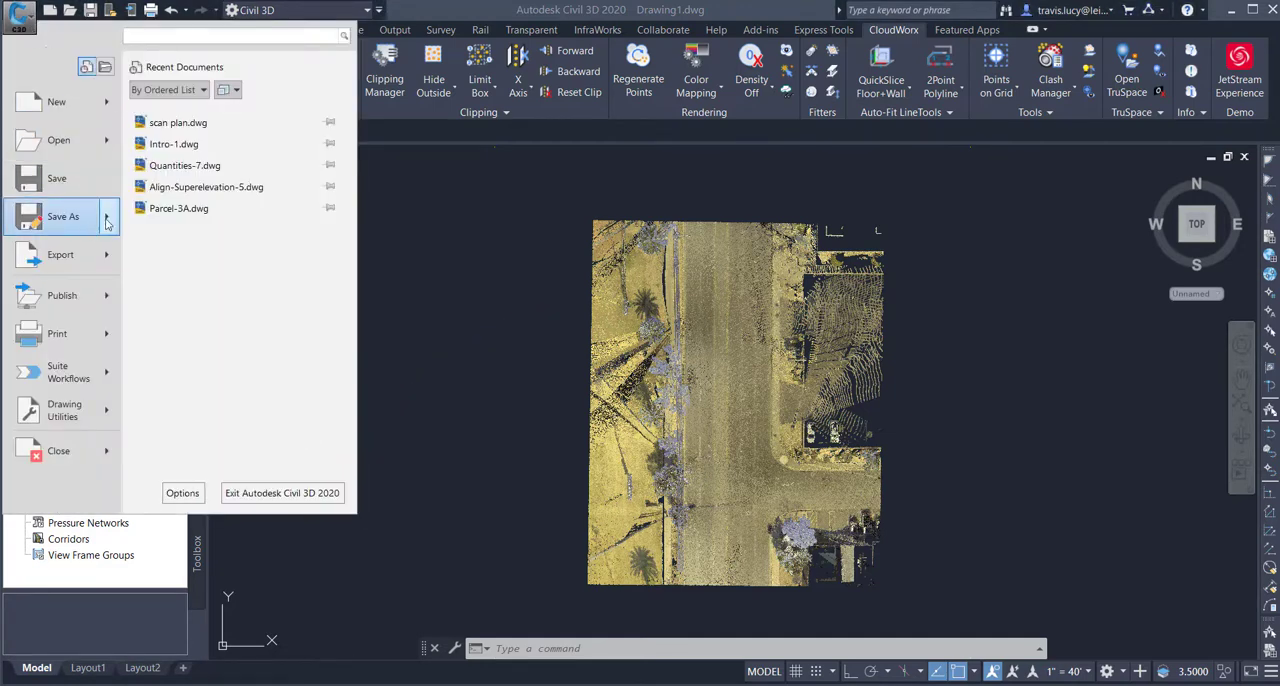
- Save the drawing as Cloudworx.dwg in the Documents folder
click(64, 216)
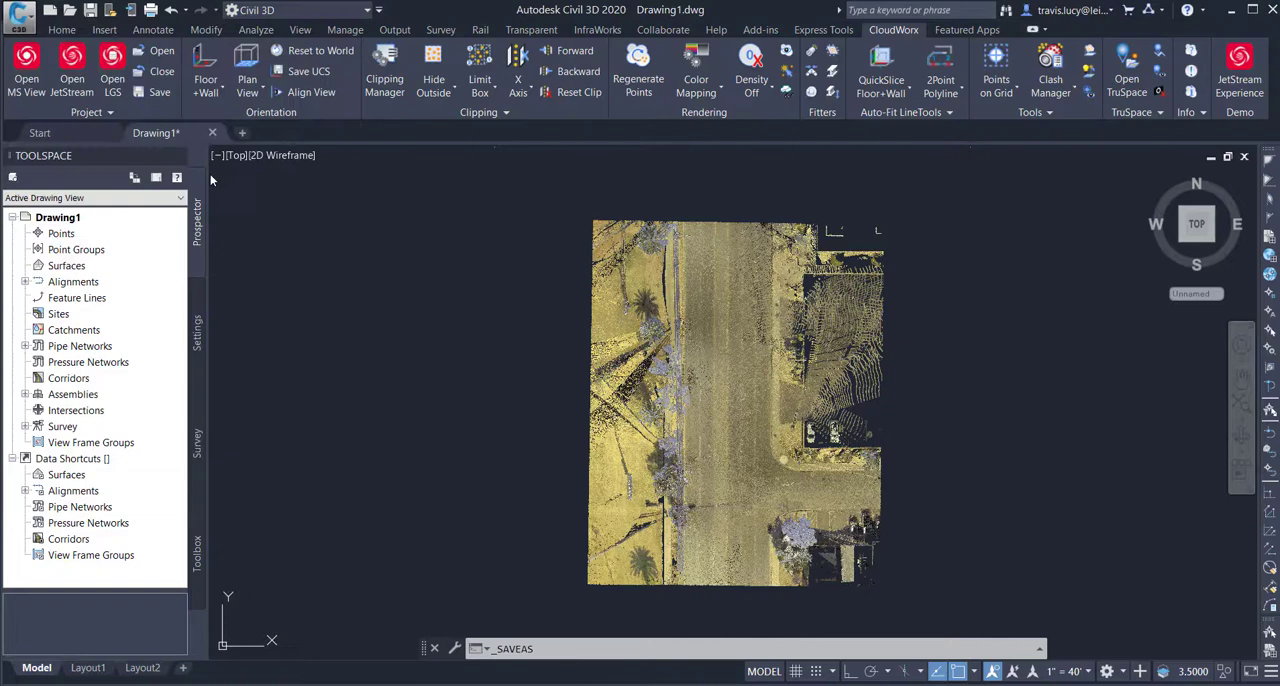
click(160, 92)
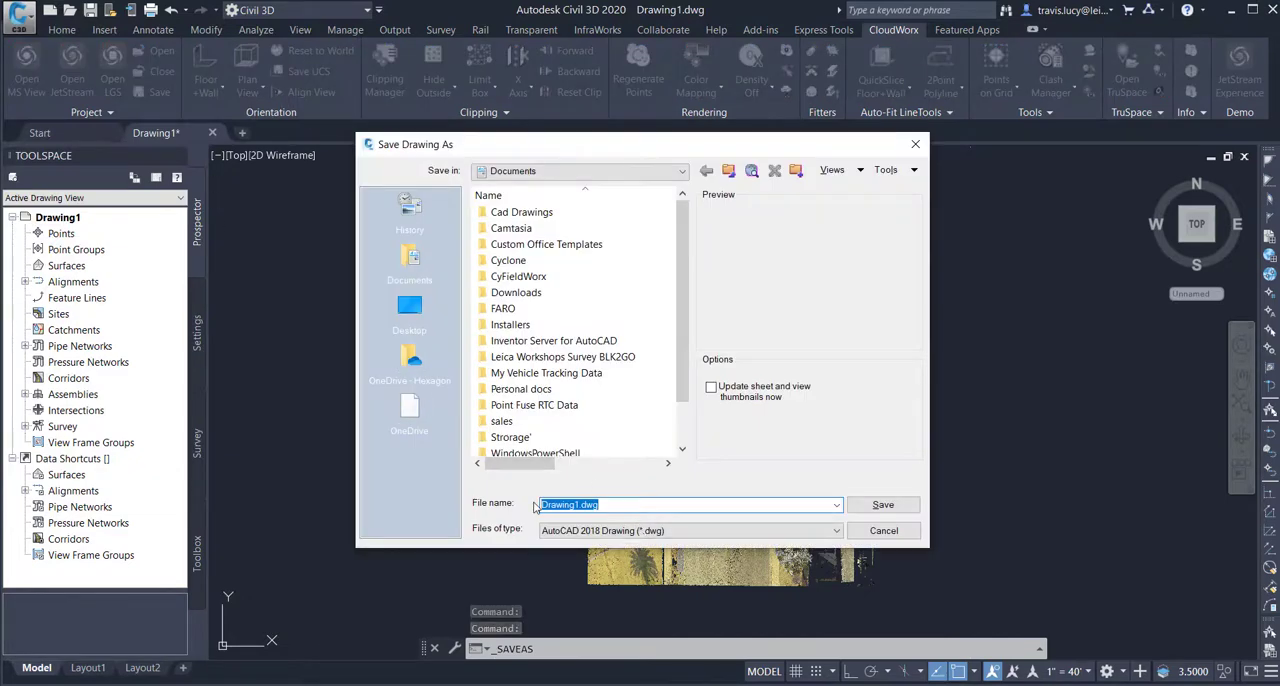
text(Clou)
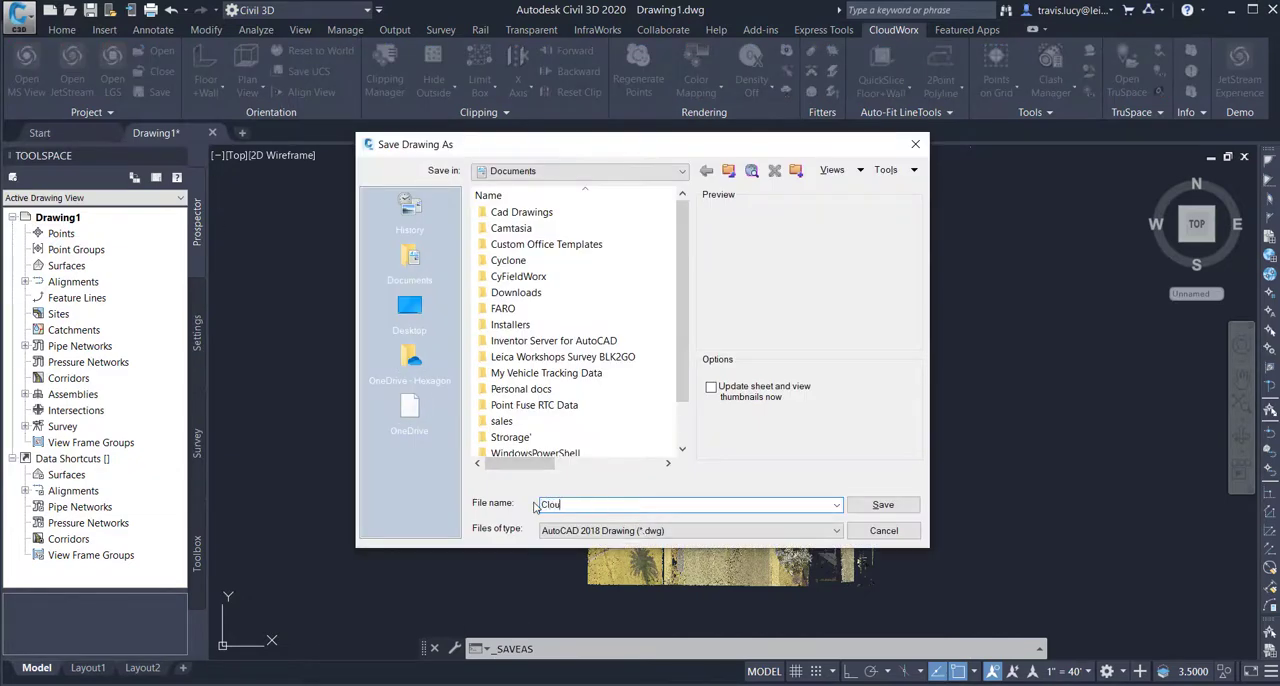
text(dworx)
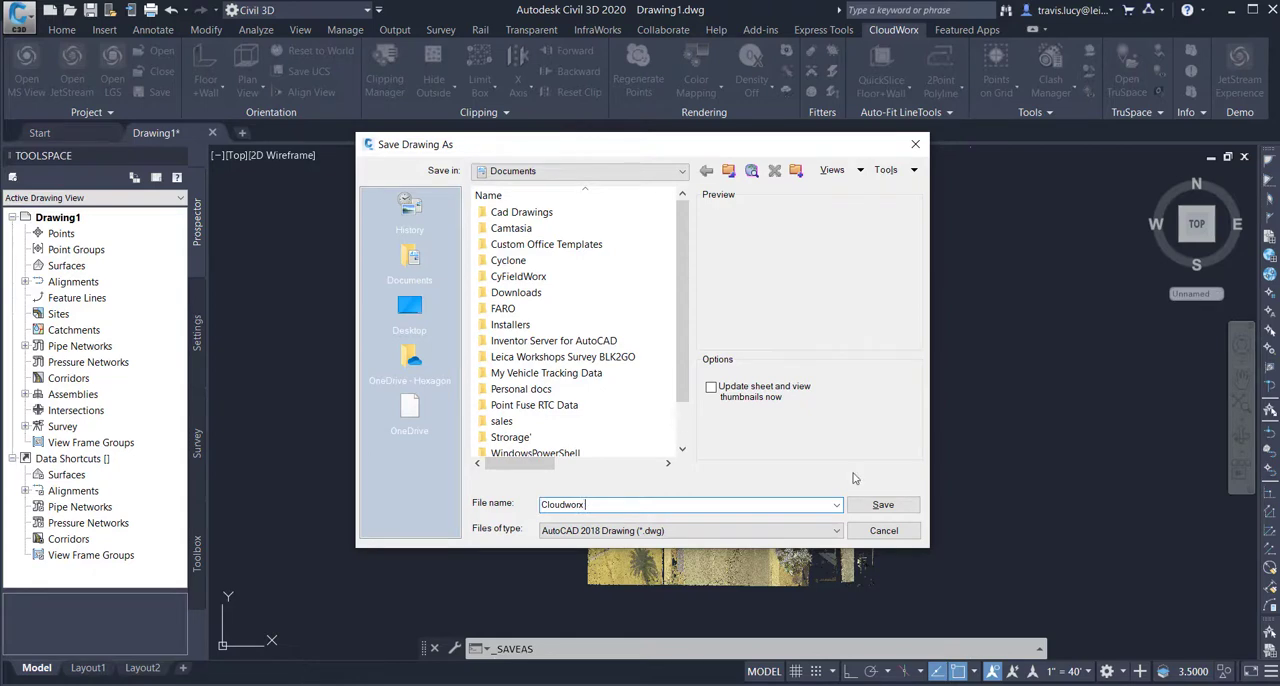
click(882, 504)
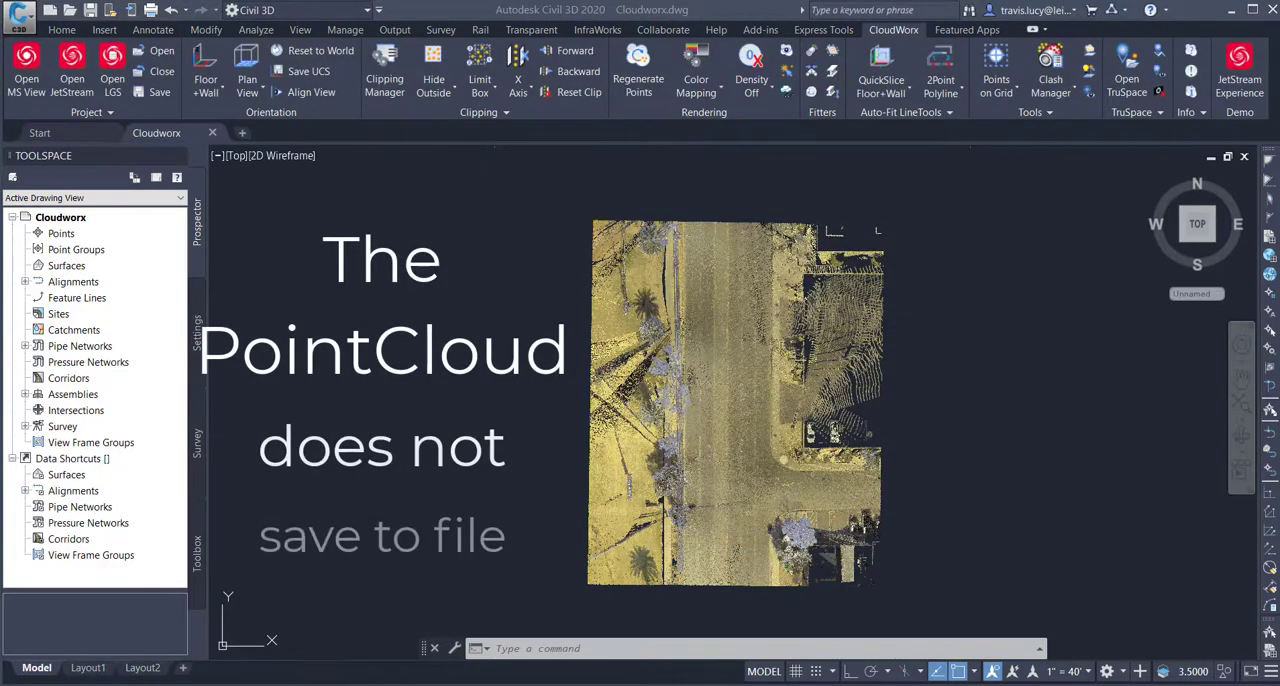